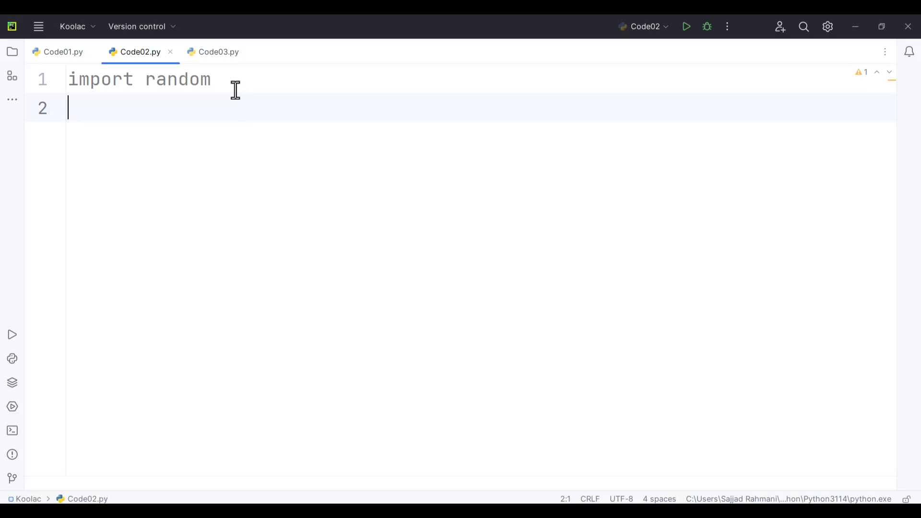
mouse_move(46, 148)
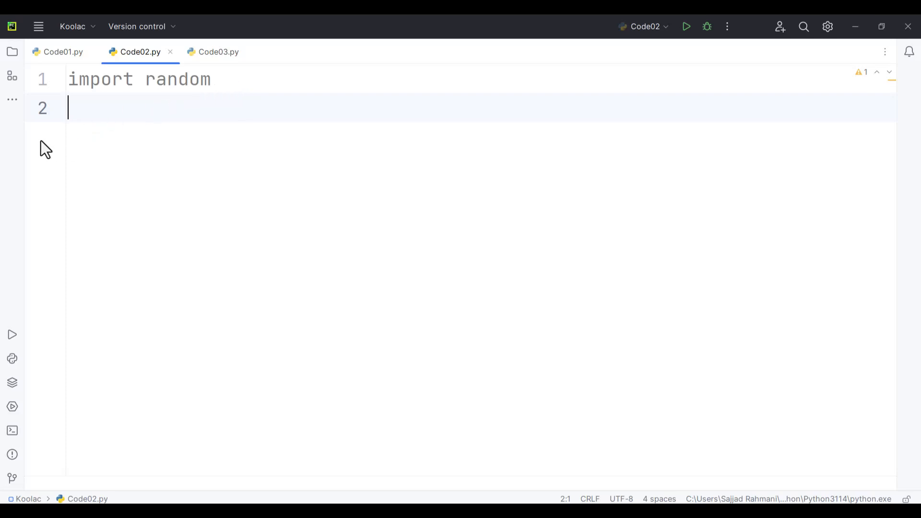
Step: Write random.randrange(1, 11) on line 2 and select the 11 upper bound
text(random.randrange)
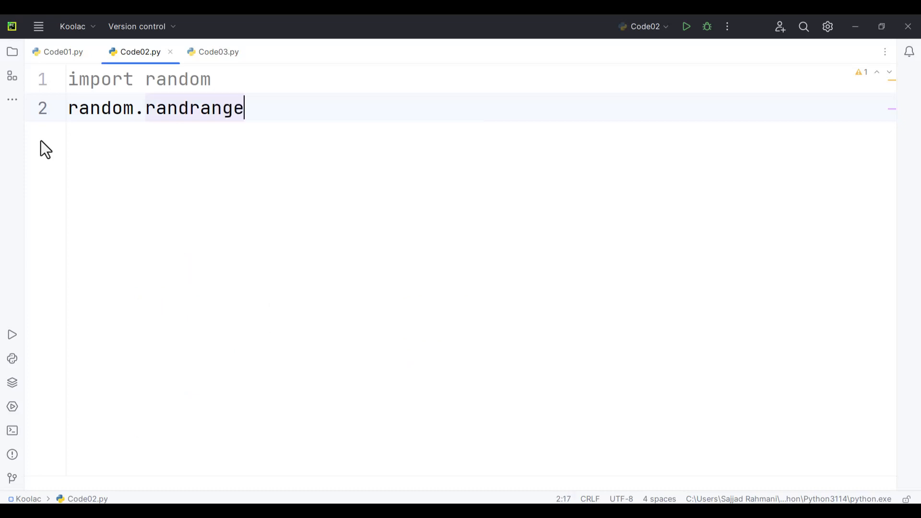
text(()
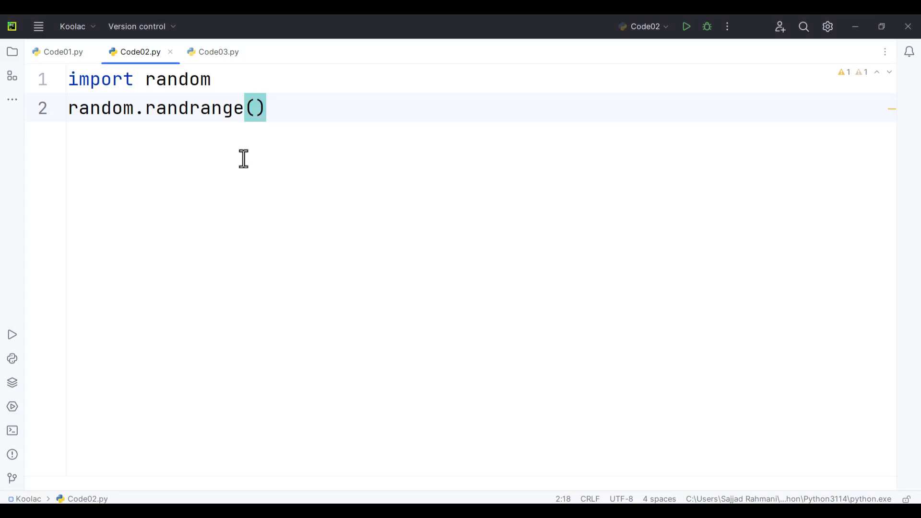
text(1,)
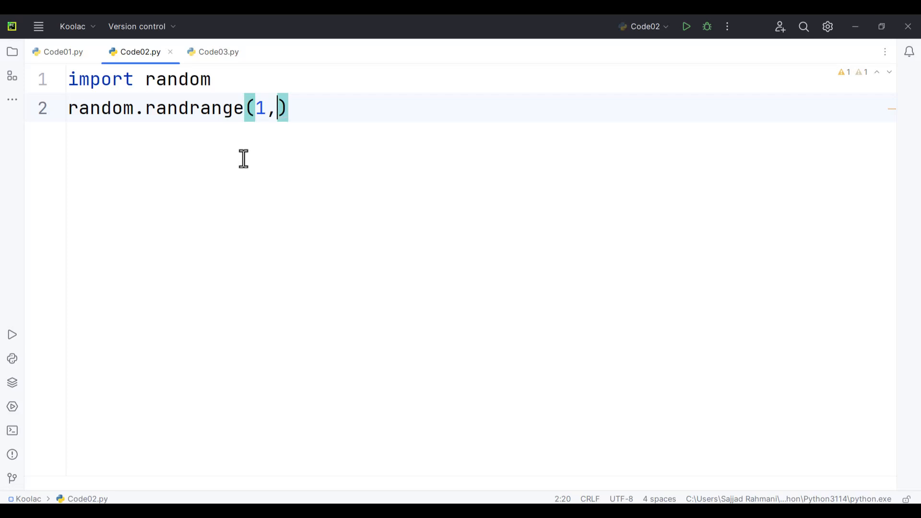
text(11)
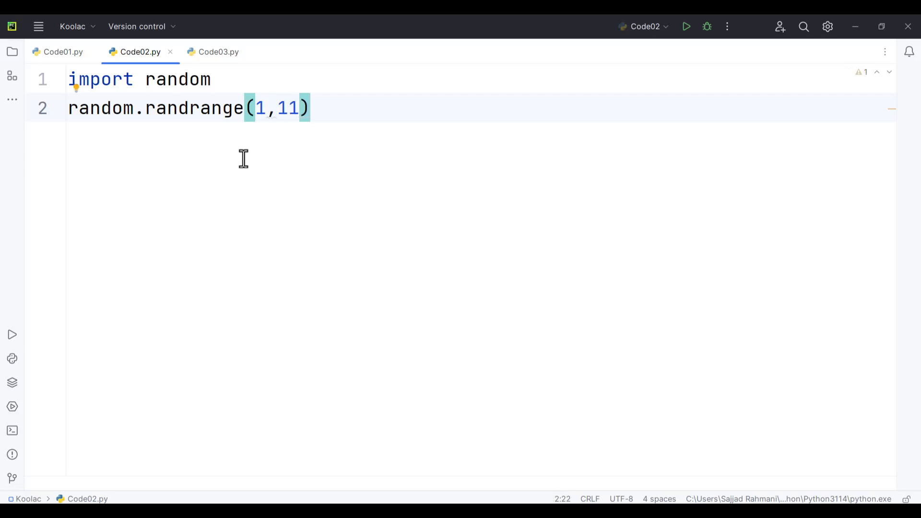
double_click(289, 108)
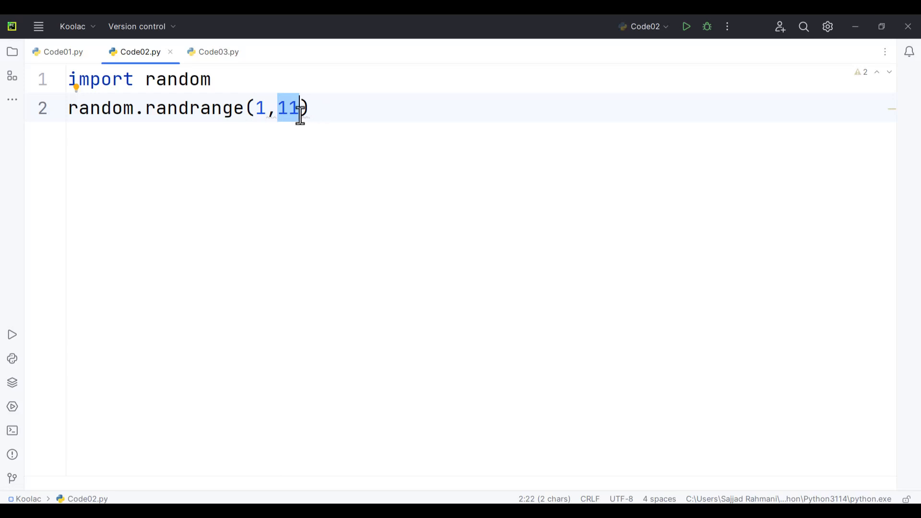
mouse_move(294, 81)
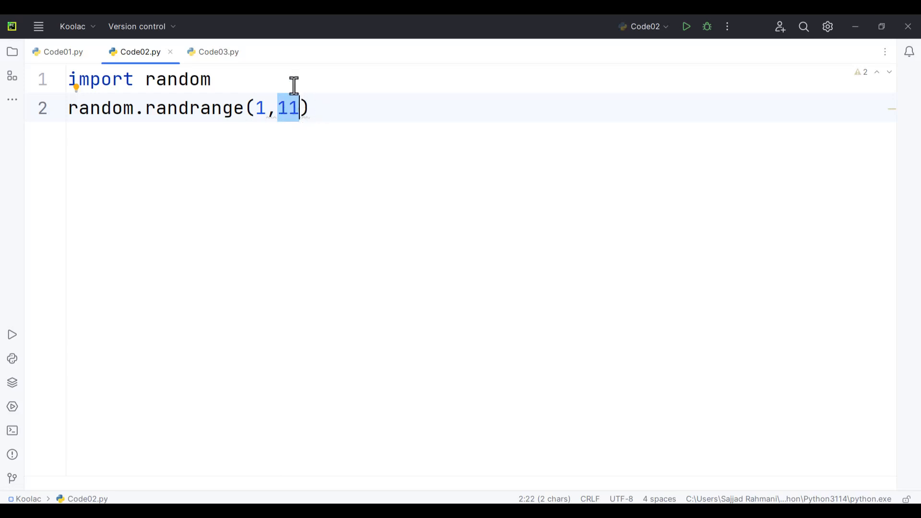
mouse_move(295, 122)
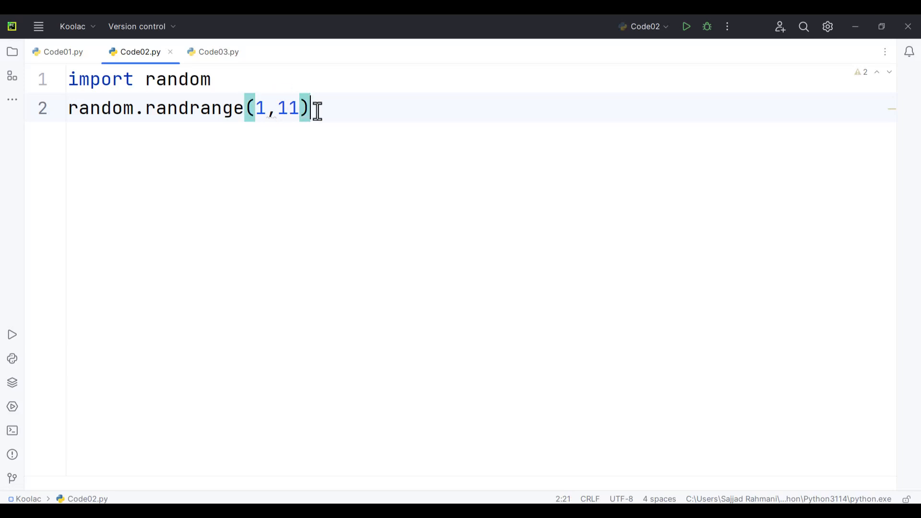
Step: Assign the randrange result to x, add print(x), and run Code02.py
text(x=)
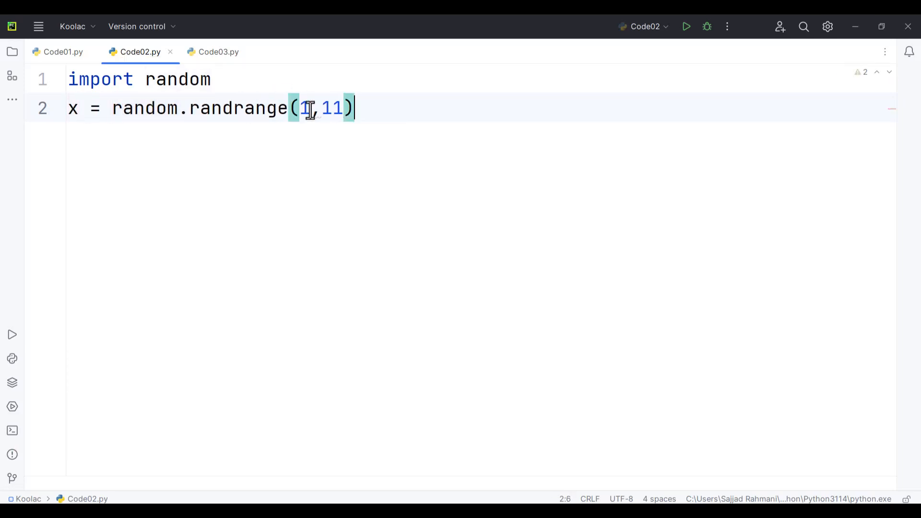
text(print(x))
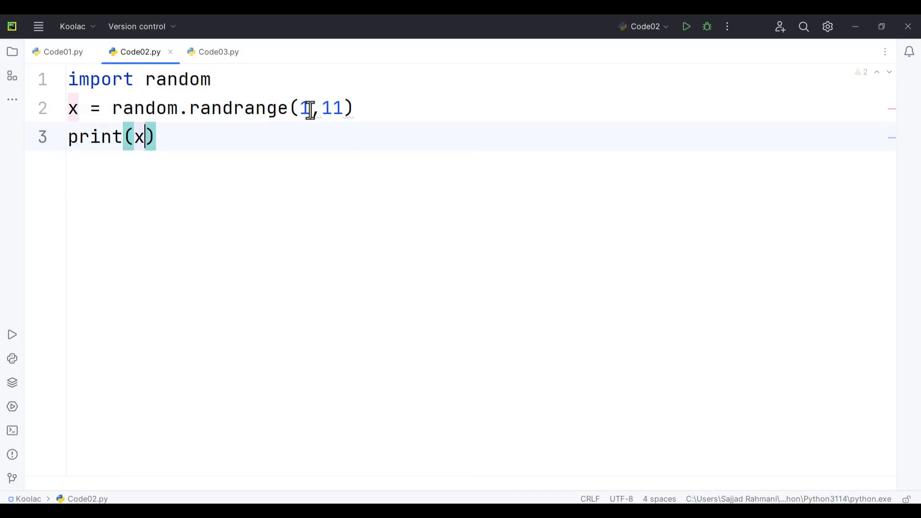
click(686, 26)
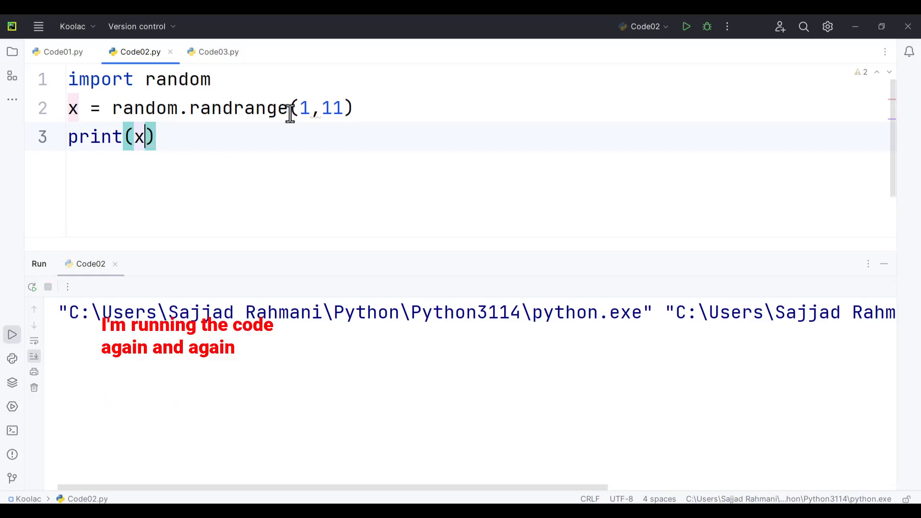
click(686, 27)
text(,2)
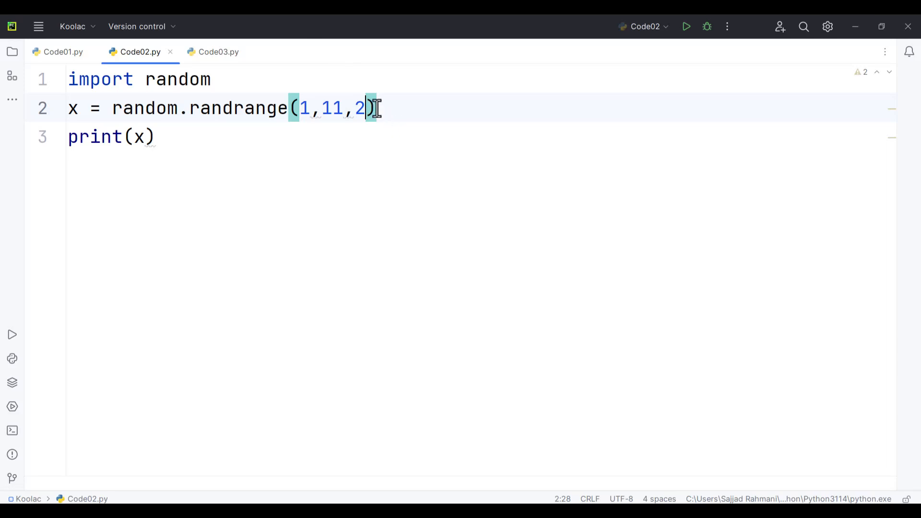
mouse_move(377, 122)
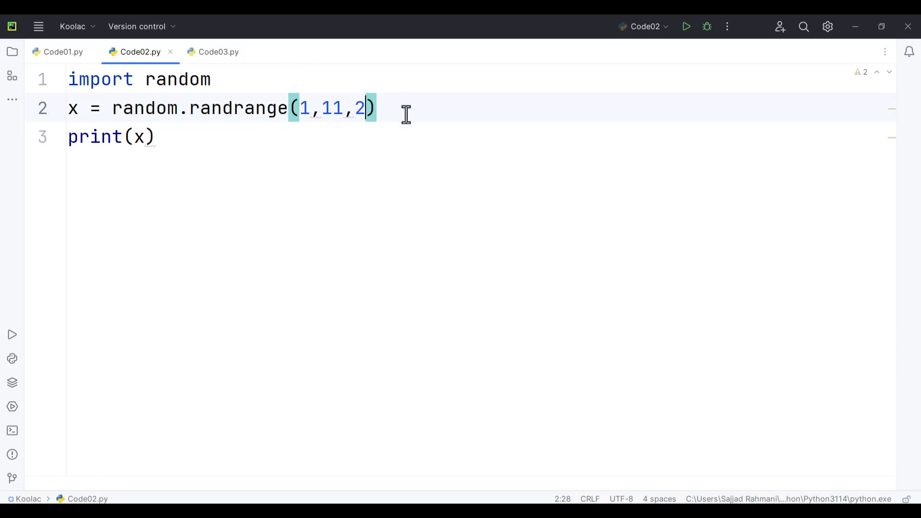
Step: Add a comment line '# 1, 3, 5, 7, 9' below the randrange call
key(enter)
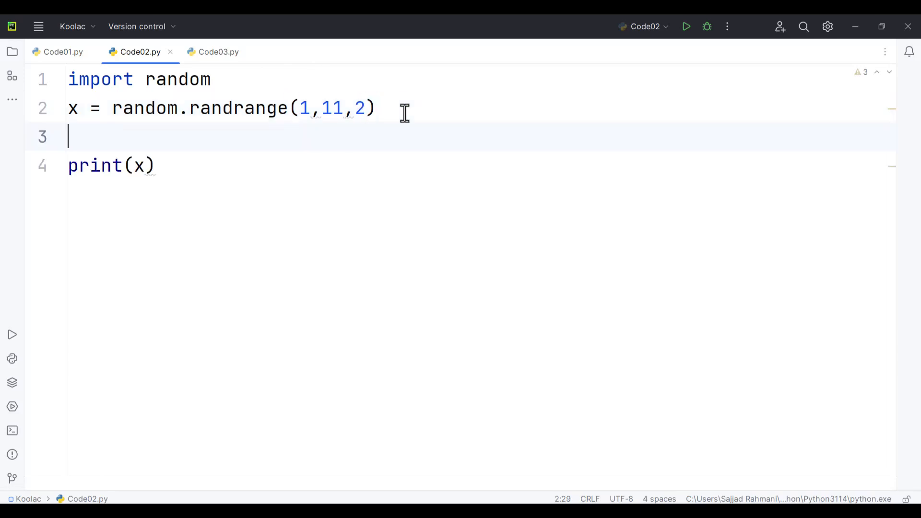
text(#)
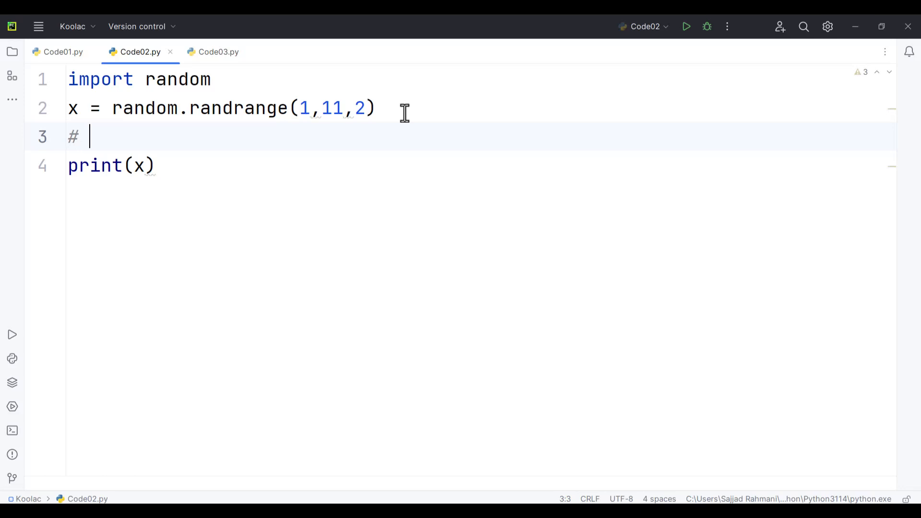
text(1,)
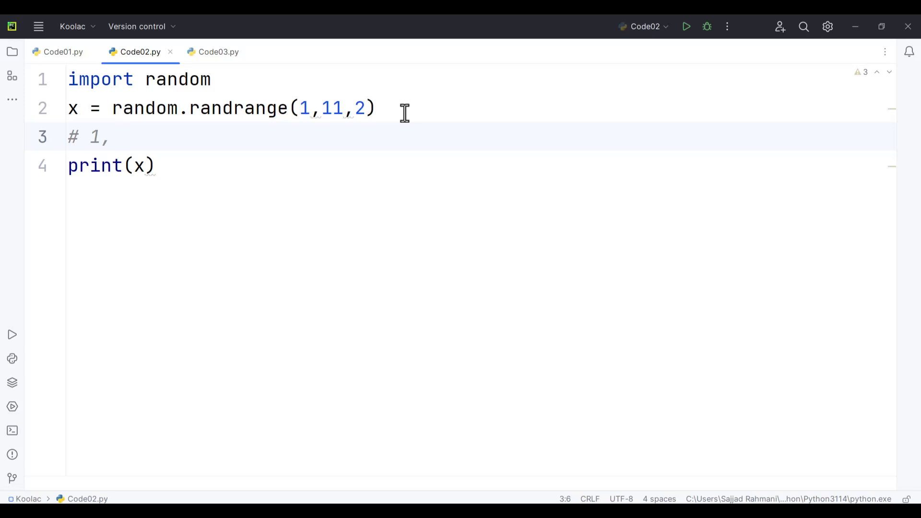
text(3,)
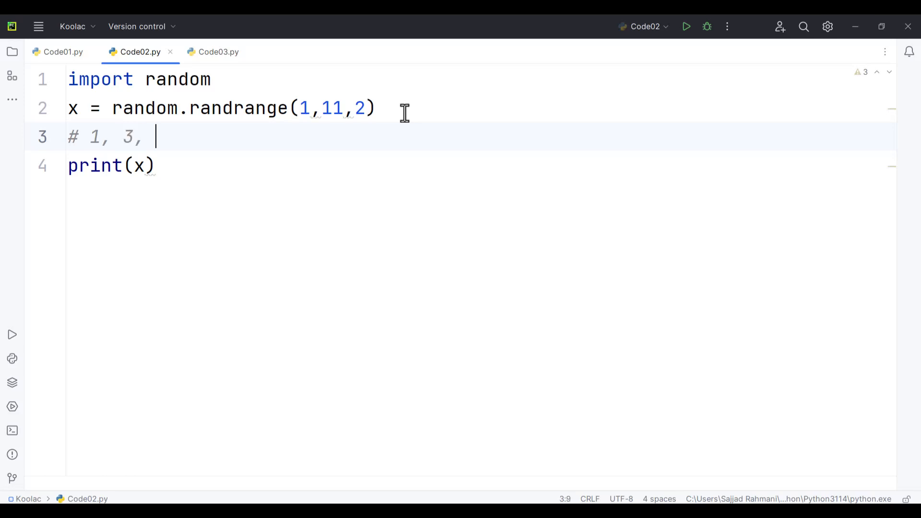
text(5,)
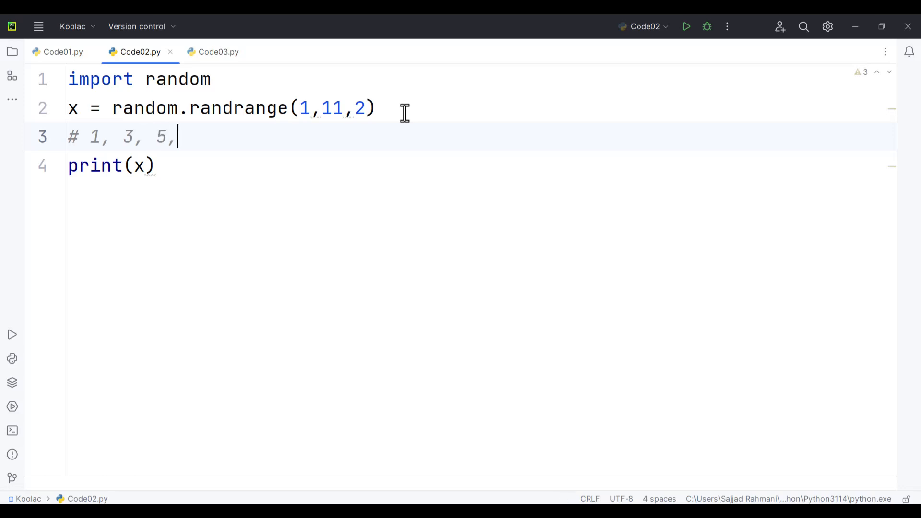
text(7, 9)
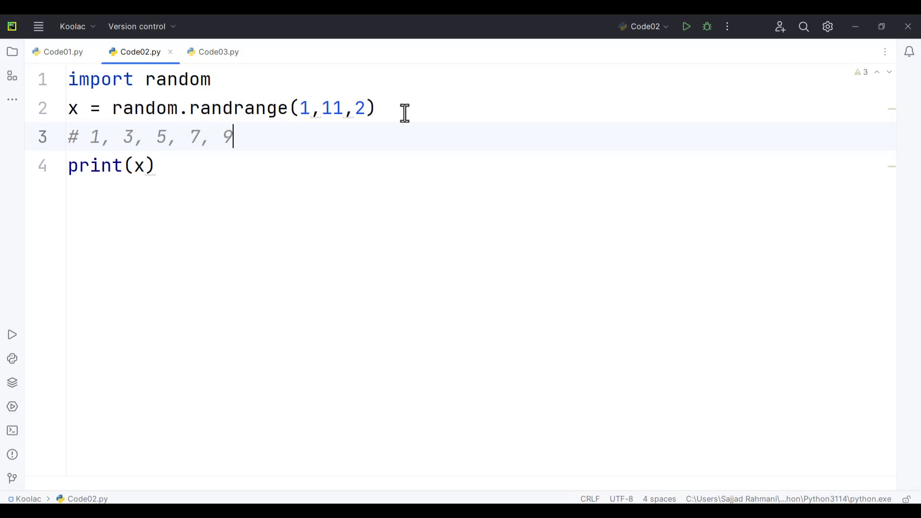
text(, 11)
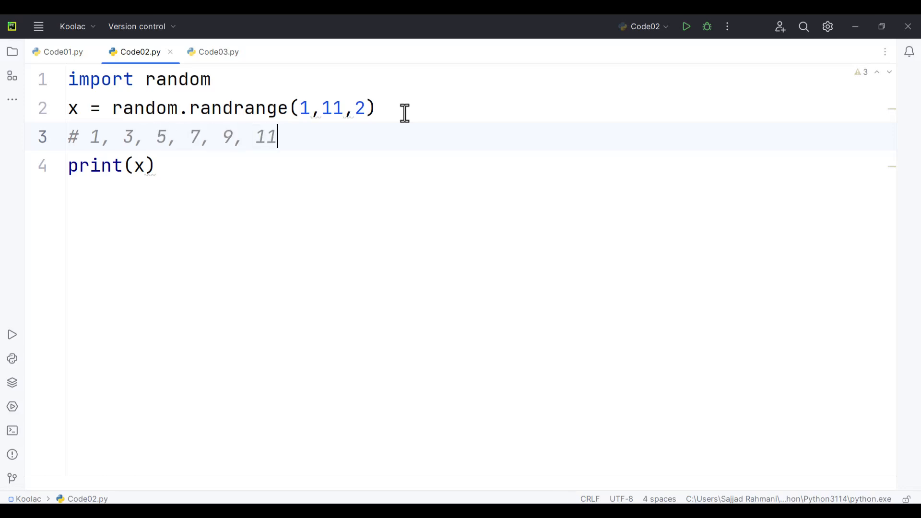
key(Backspace)
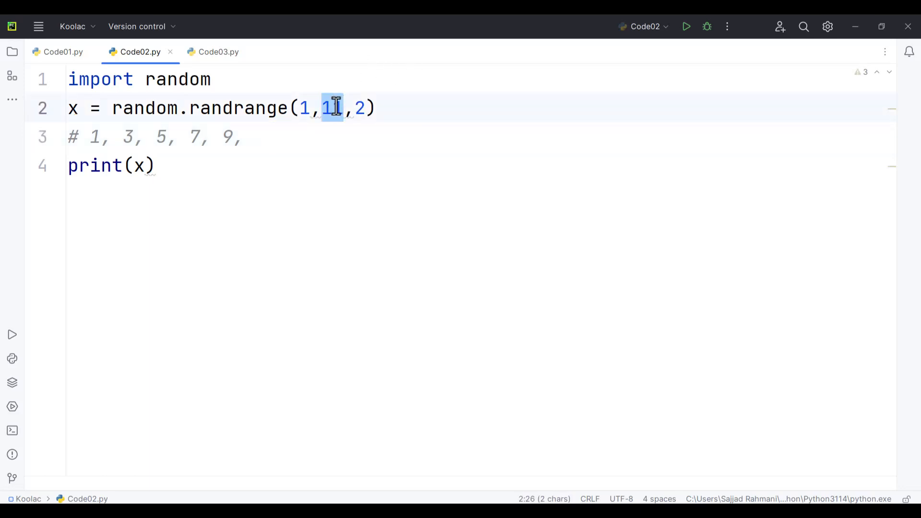
Step: Highlight the comment's odd values, then rerun the script, which outputs 9
drag(185, 137, 255, 137)
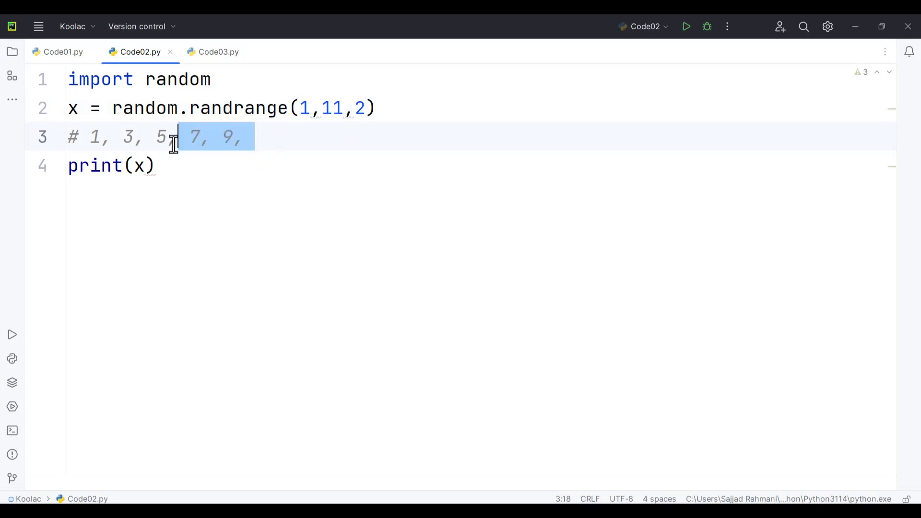
click(306, 108)
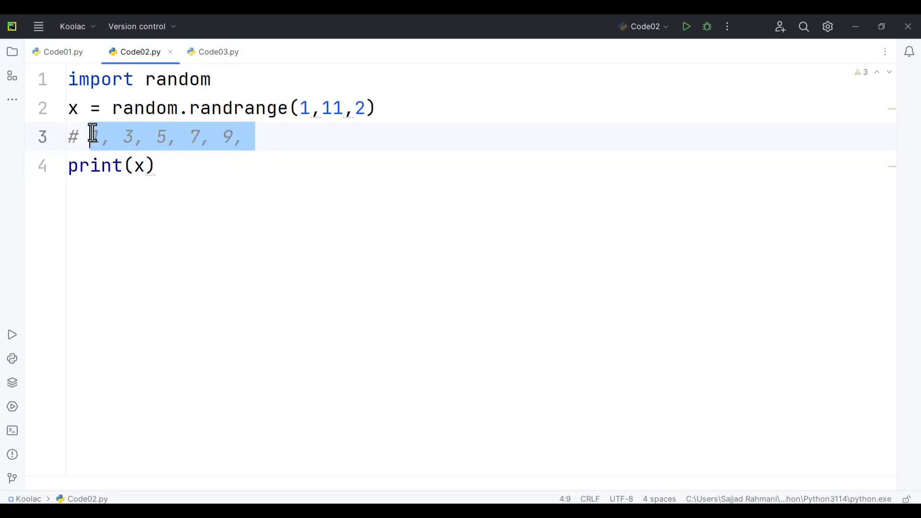
mouse_move(311, 175)
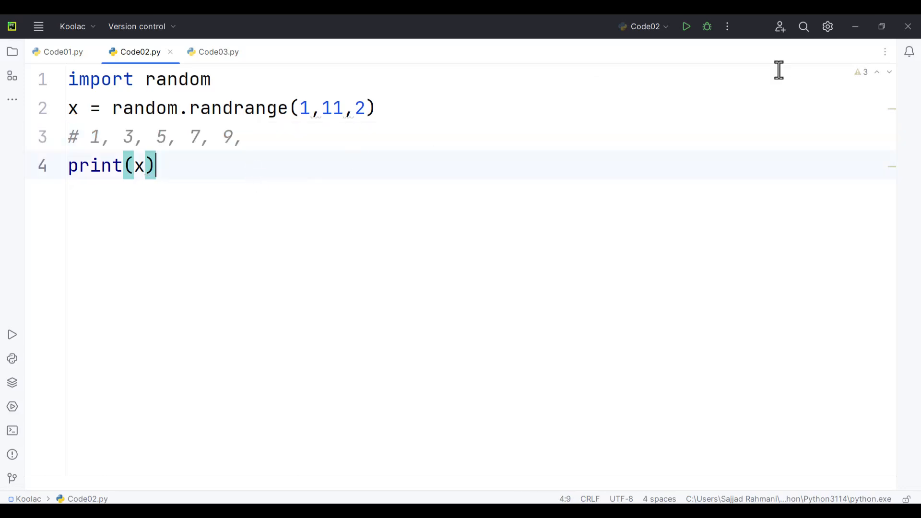
click(686, 26)
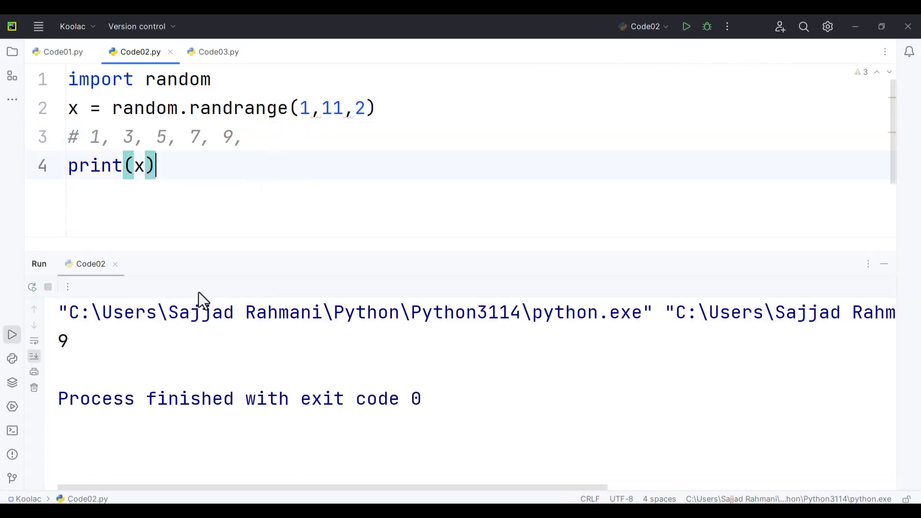